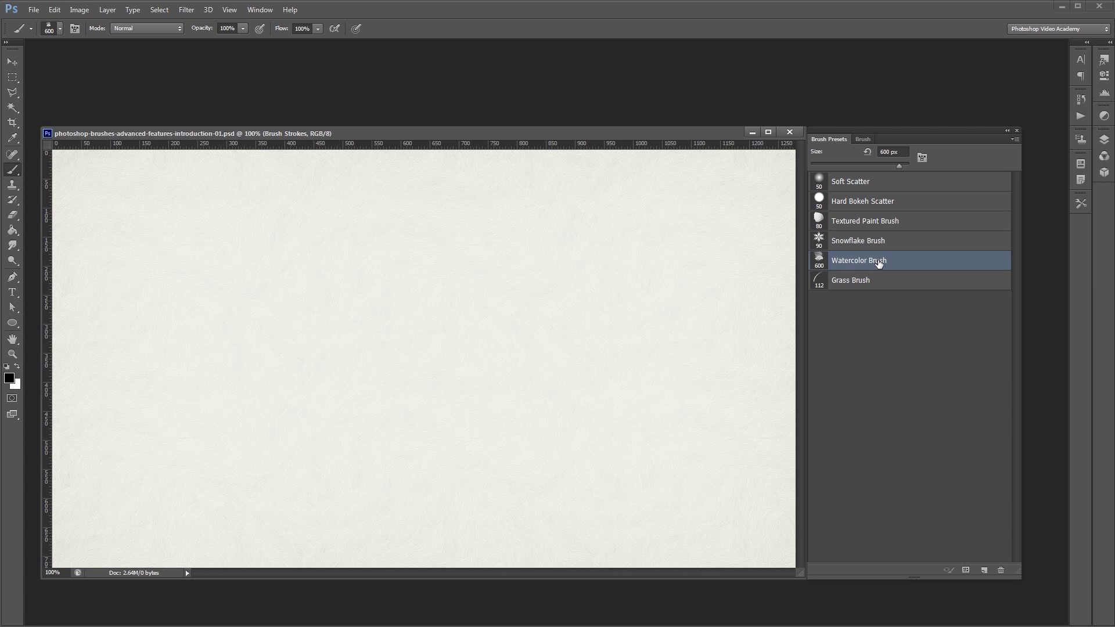
Paint a watercolor blotch at left, then a wavy Textured Paint Brush stroke beside it.
left_click_drag(427, 213, 427, 498)
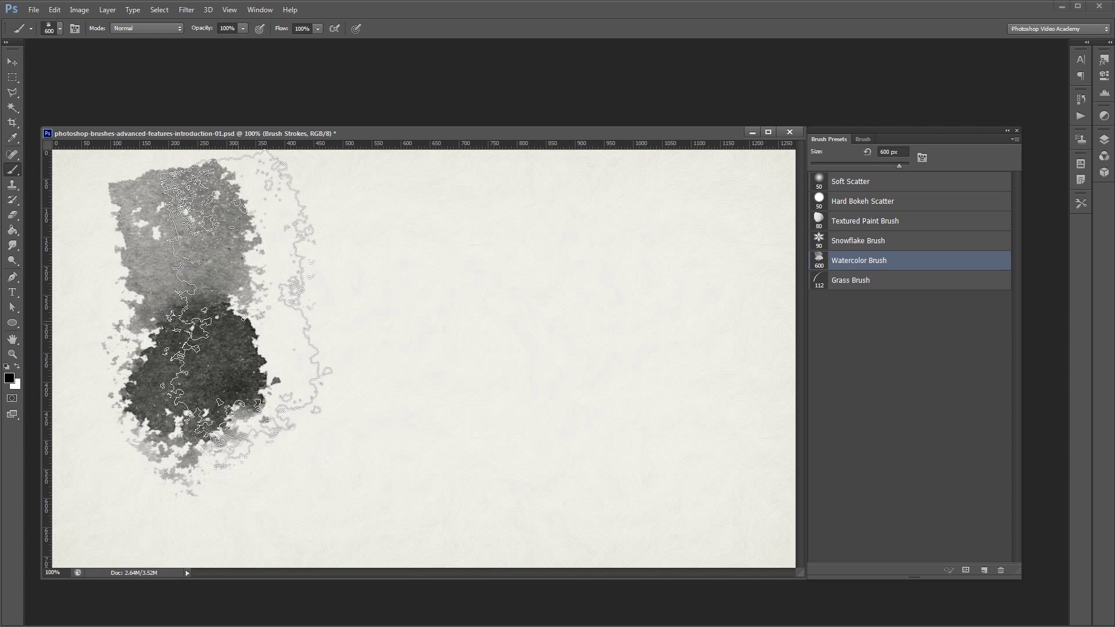
left_click(865, 221)
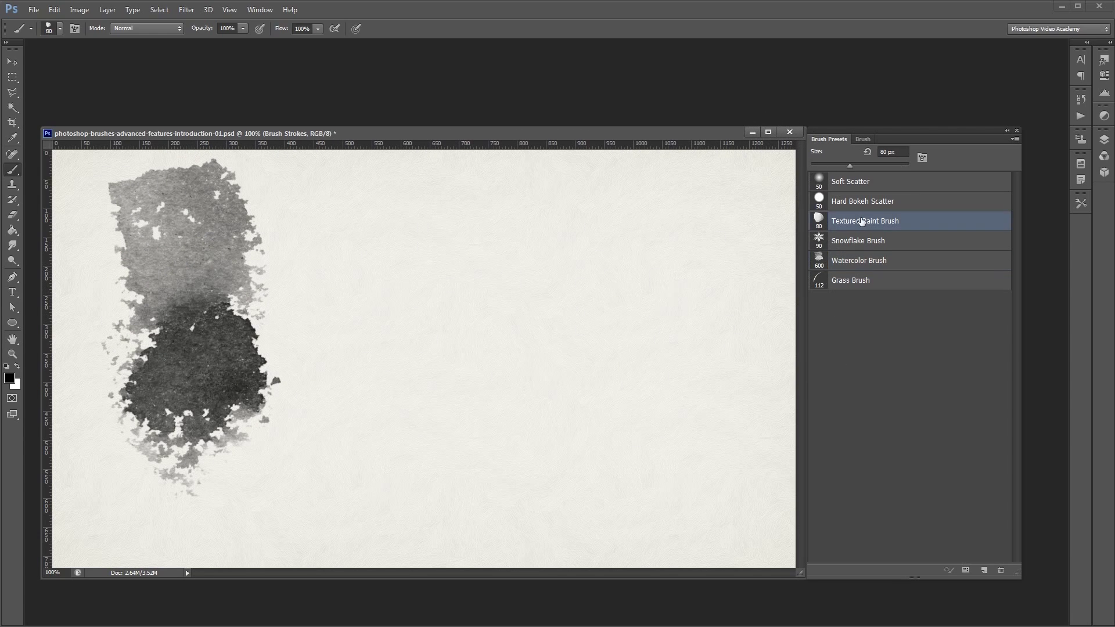
left_click_drag(384, 192, 377, 434)
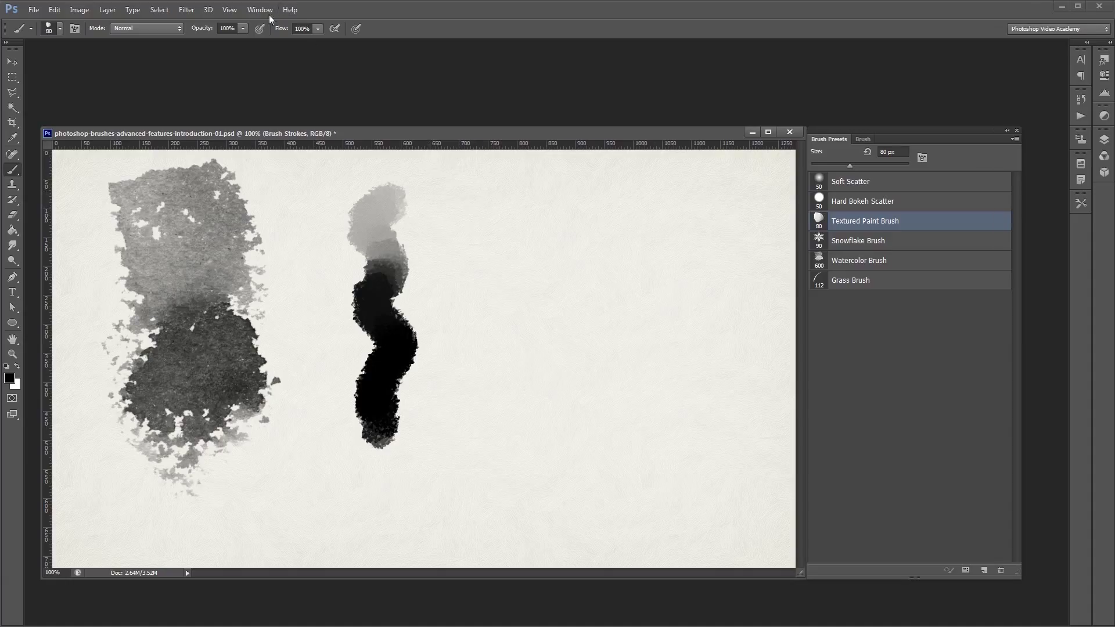
left_click(863, 138)
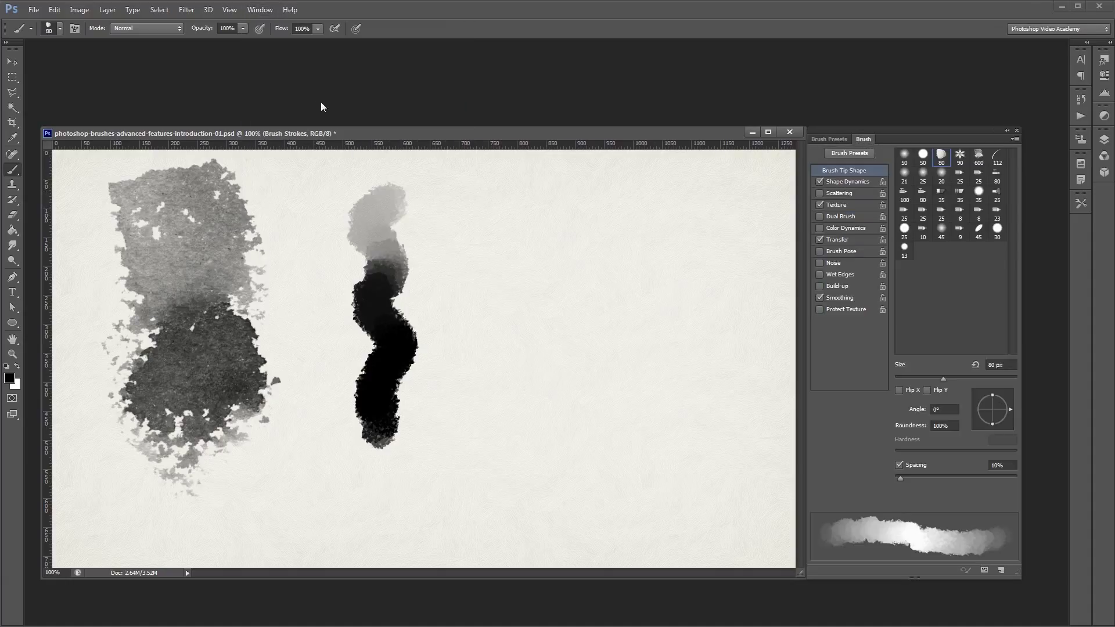
mouse_move(318, 113)
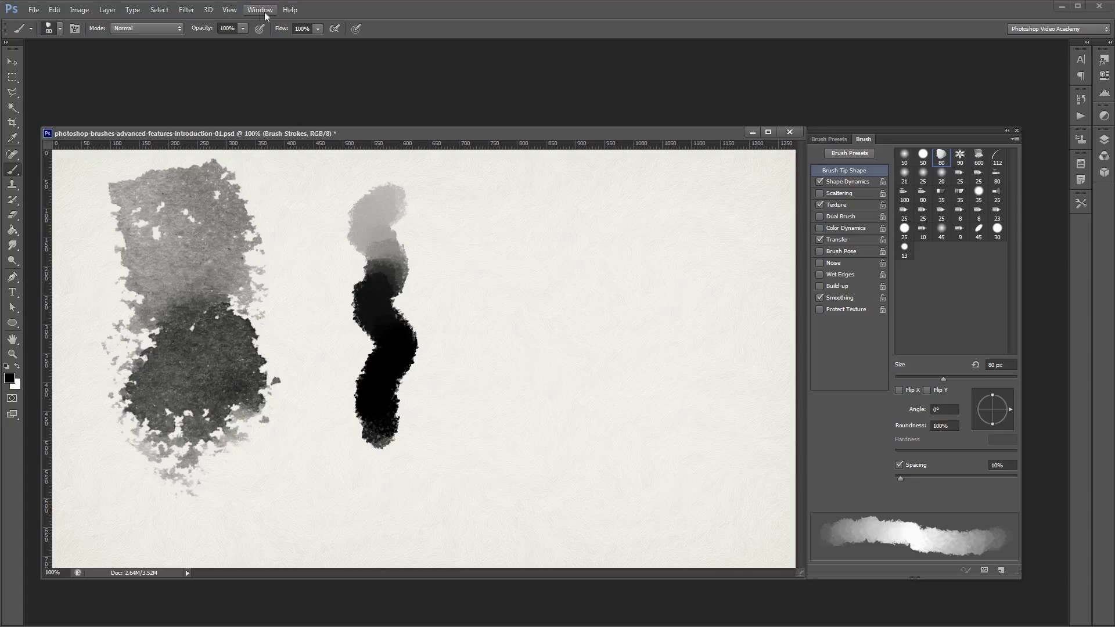
left_click(829, 139)
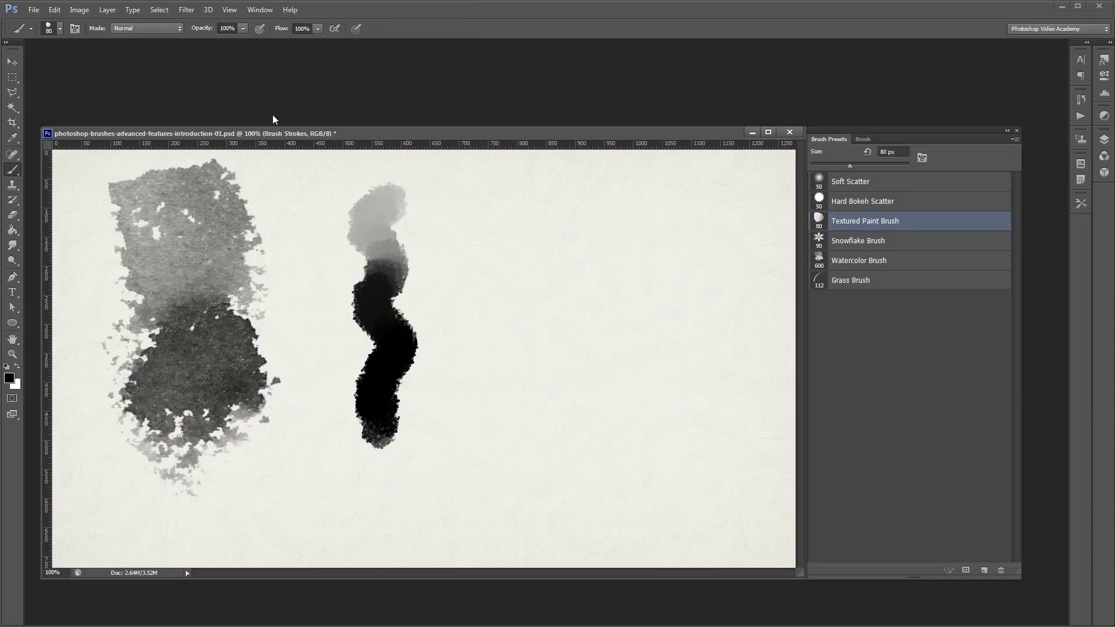
Choose Soft Scatter, then paint a wavy Textured Paint Brush stroke right of the dots.
left_click(849, 182)
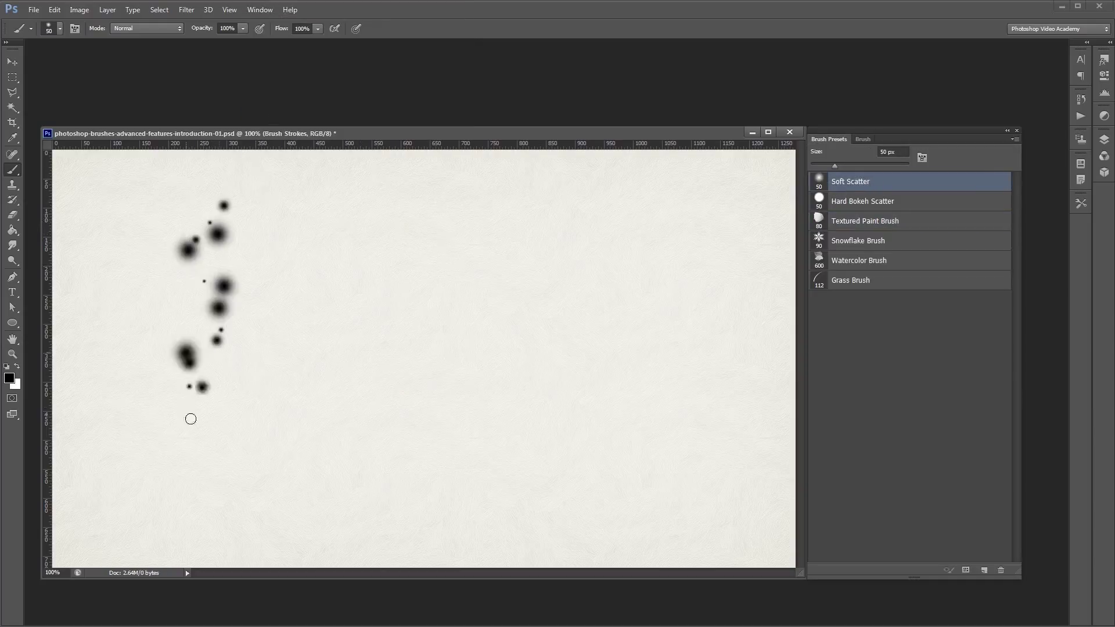
left_click(865, 221)
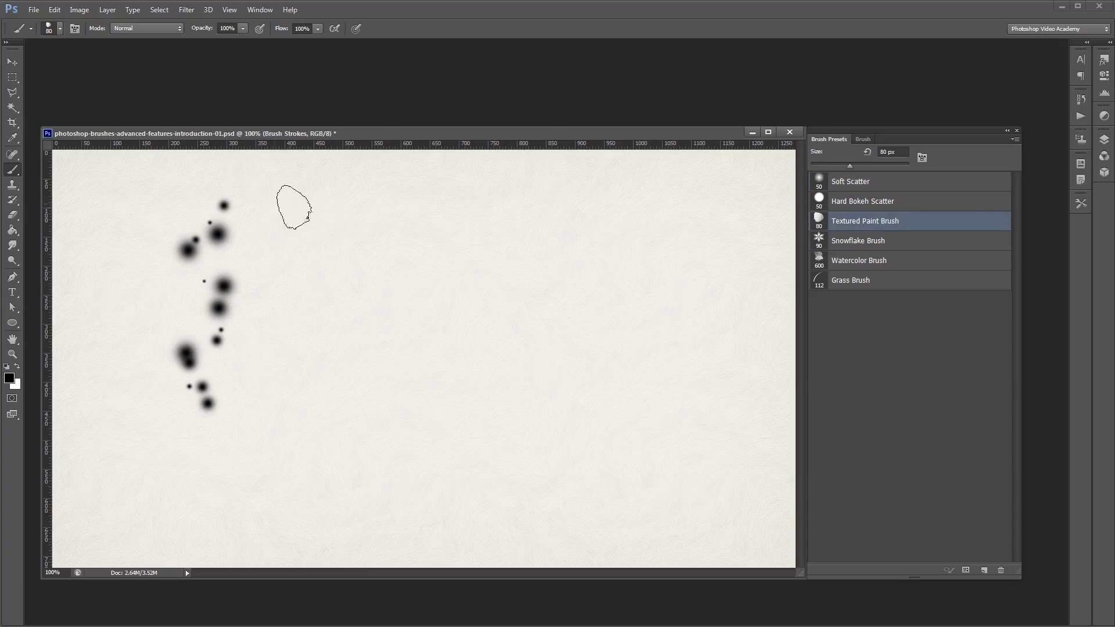
left_click_drag(299, 214, 323, 412)
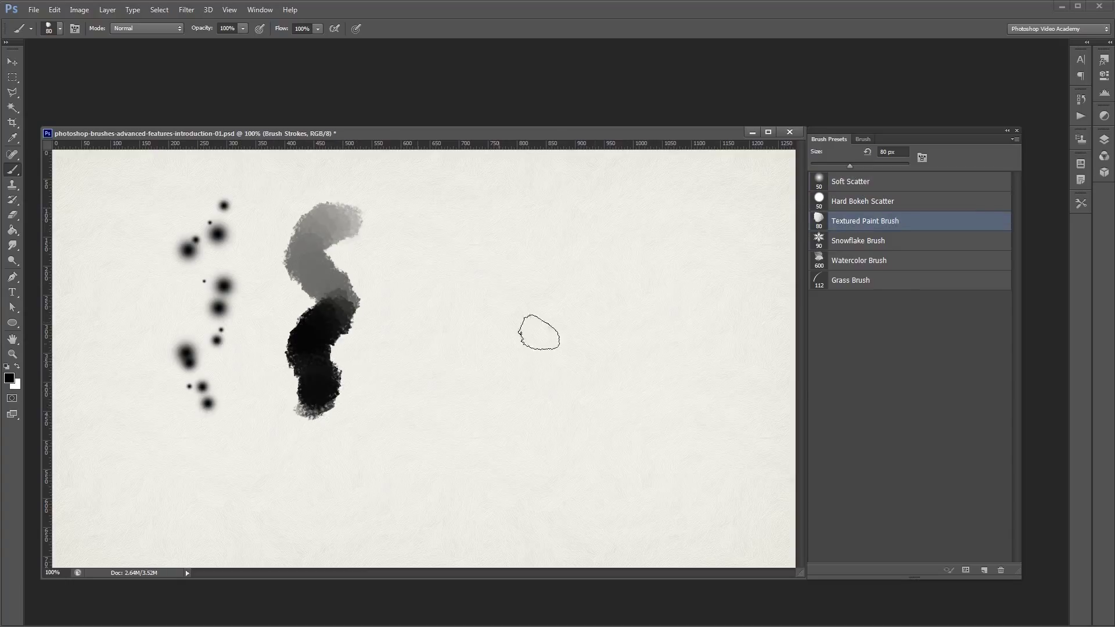
Paint a trail of snowflakes down the canvas and select the Watercolor Brush preset.
left_click(858, 240)
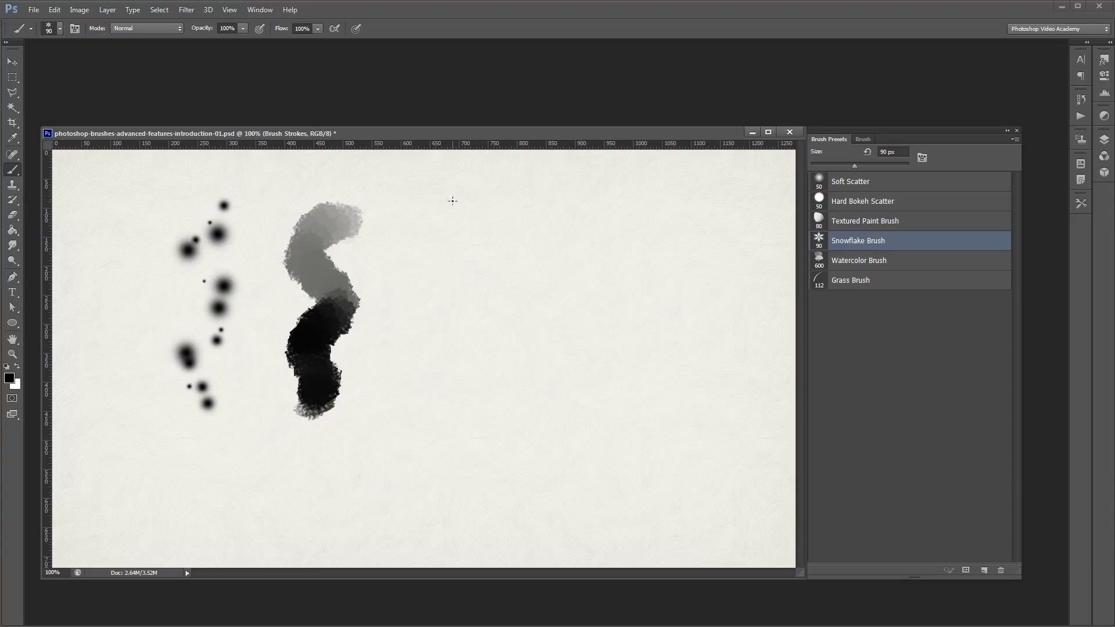
left_click_drag(441, 206, 441, 462)
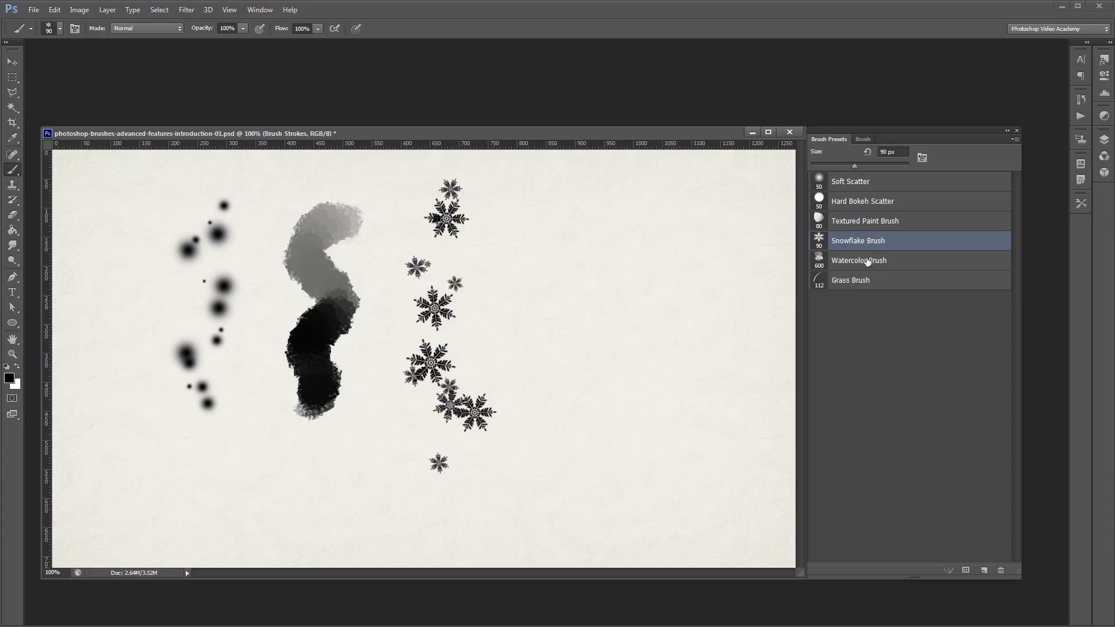
left_click(859, 260)
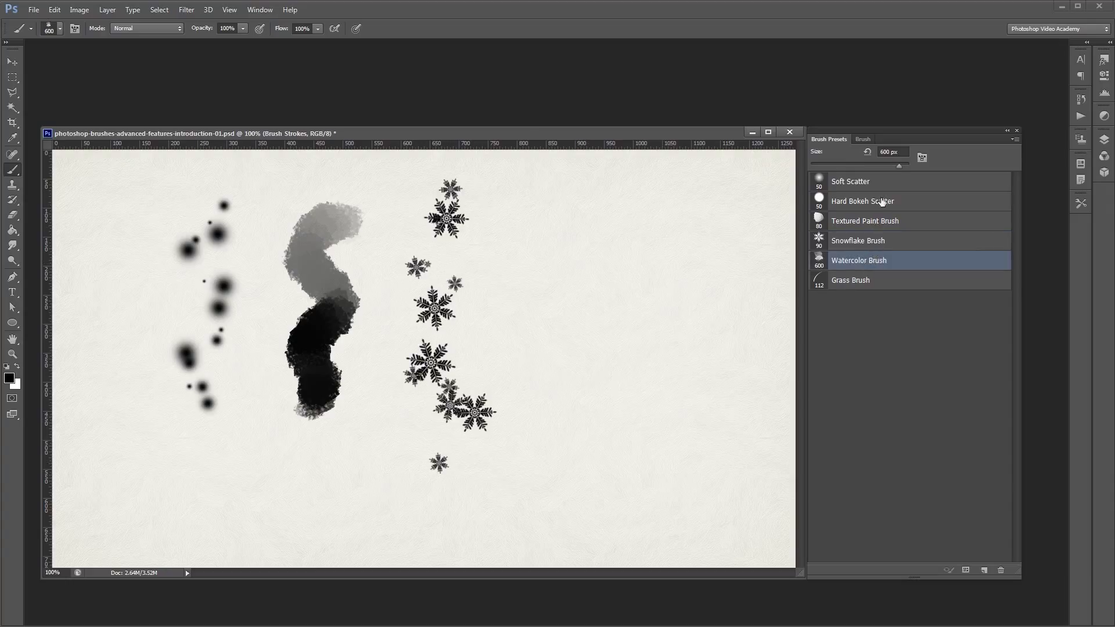
Paint a column of Hard Bokeh Scatter circles and a tall Grass Brush tuft at right.
left_click(863, 201)
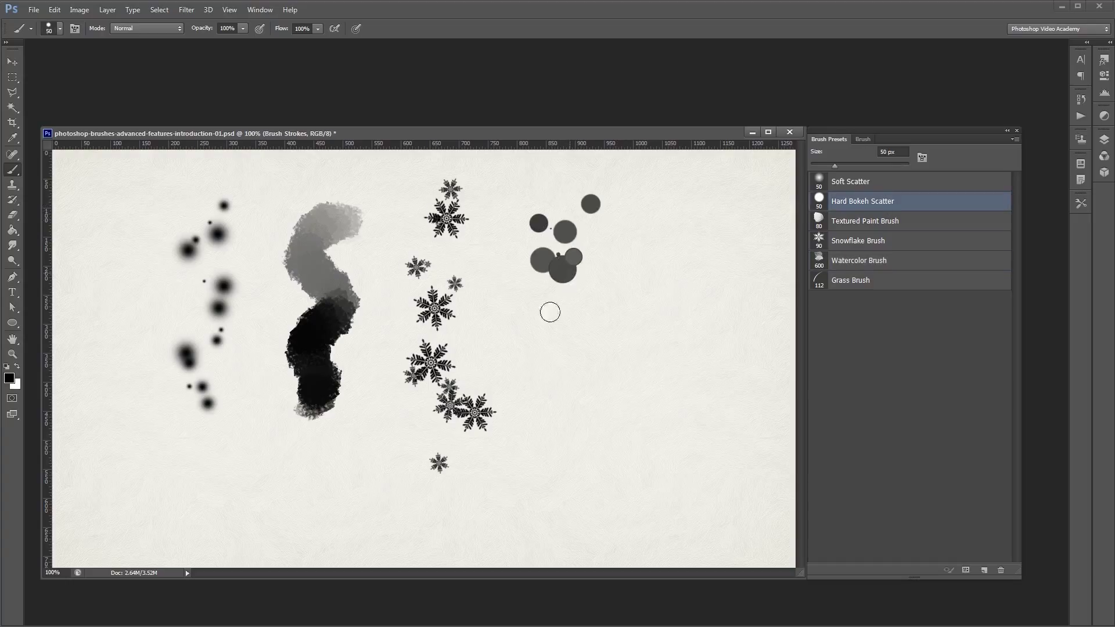
left_click_drag(551, 311, 562, 459)
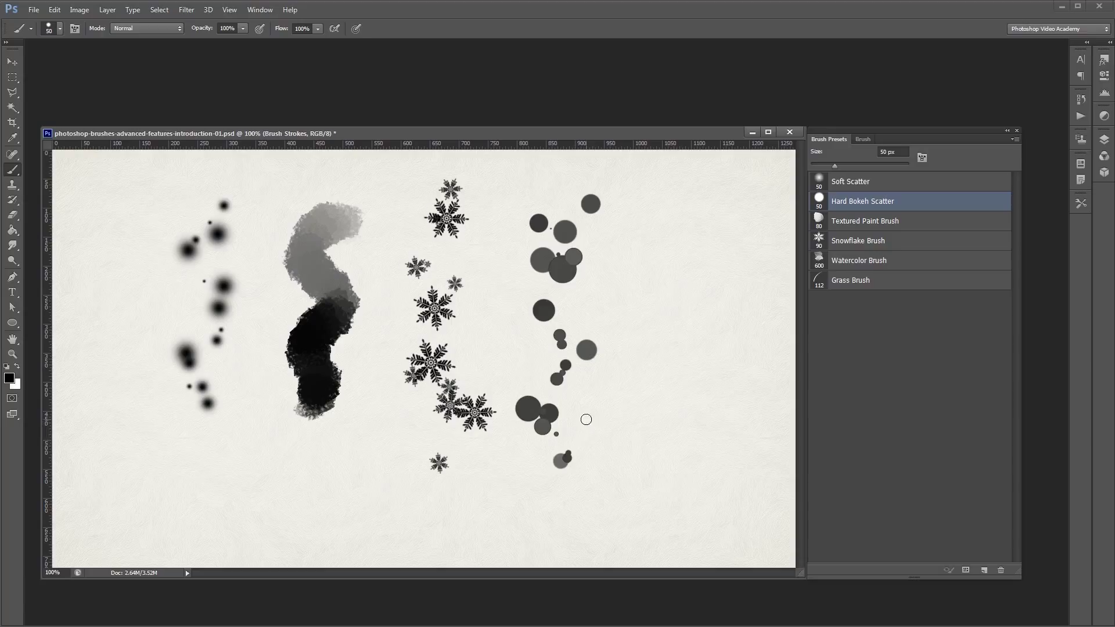
mouse_move(761, 366)
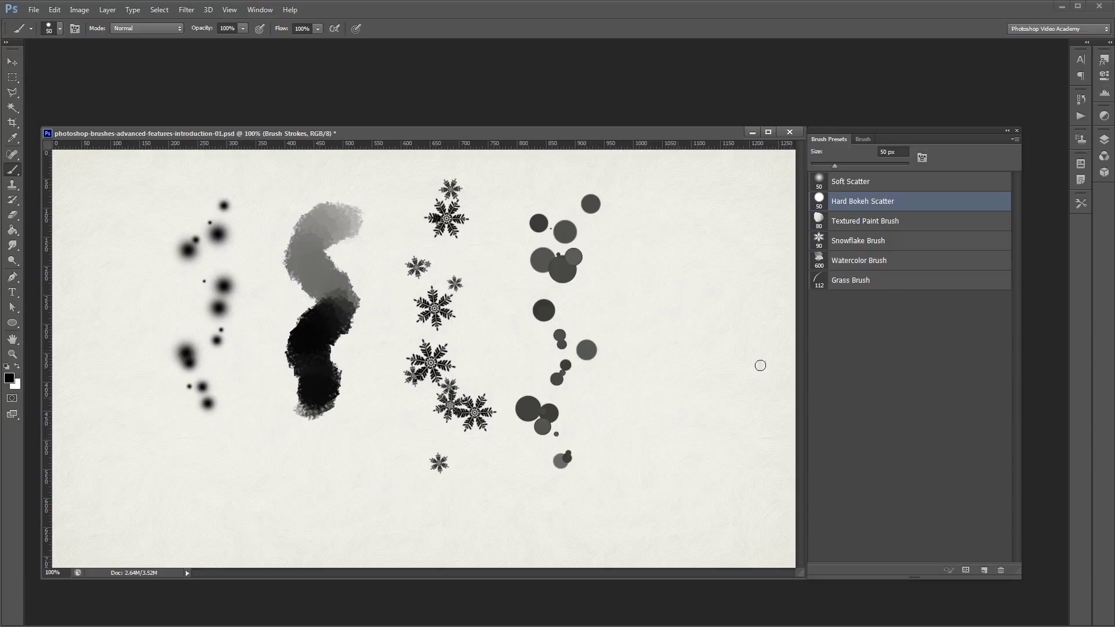
mouse_move(892, 282)
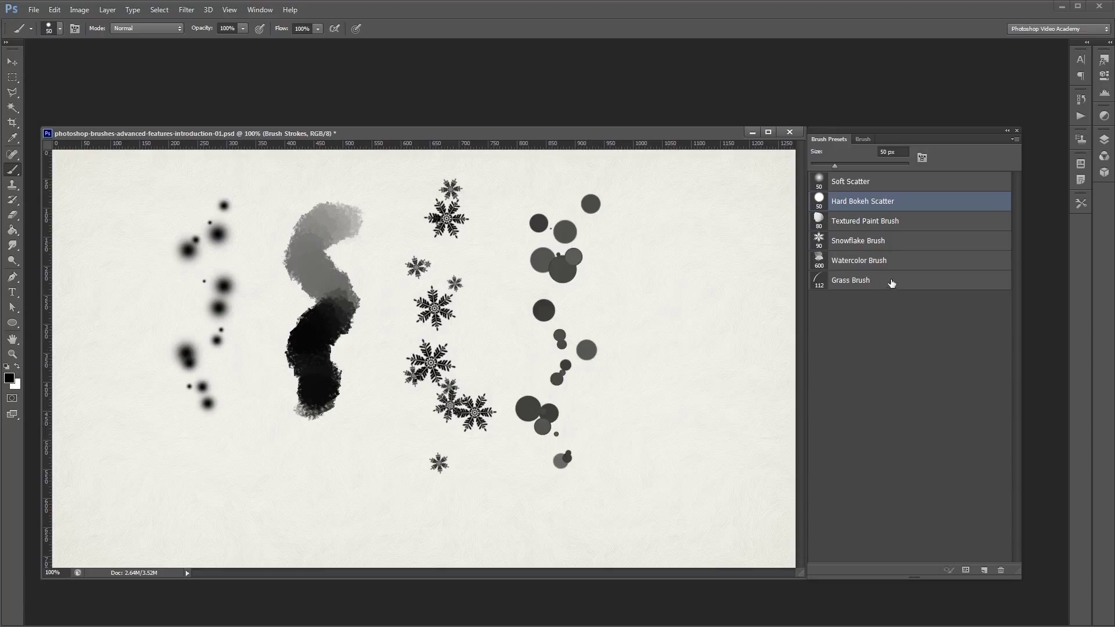
left_click(850, 279)
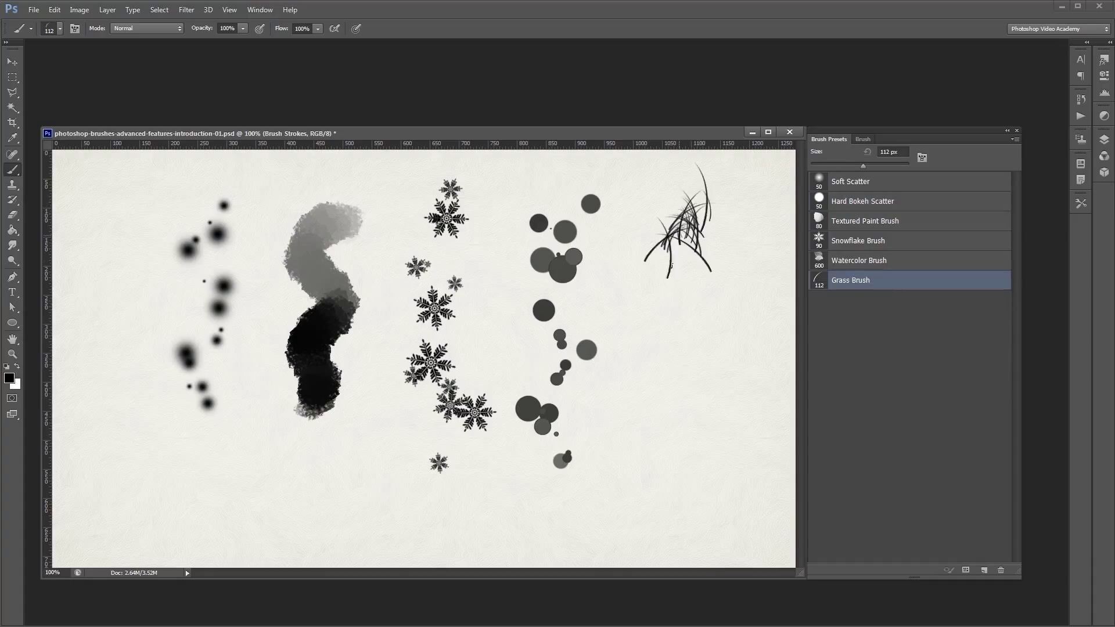
left_click_drag(679, 213, 669, 484)
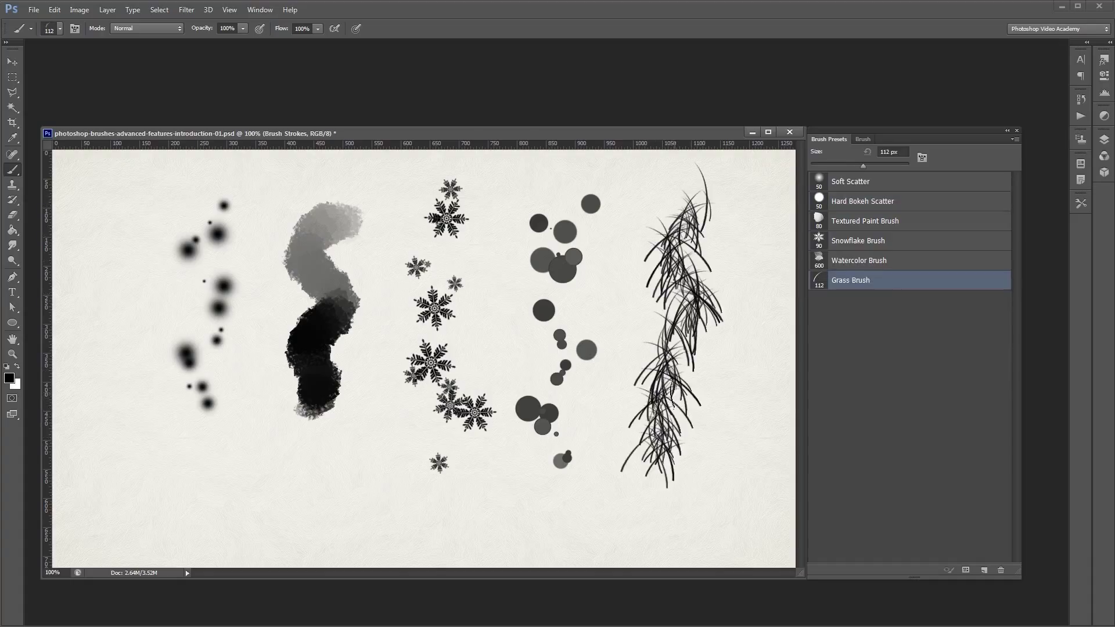